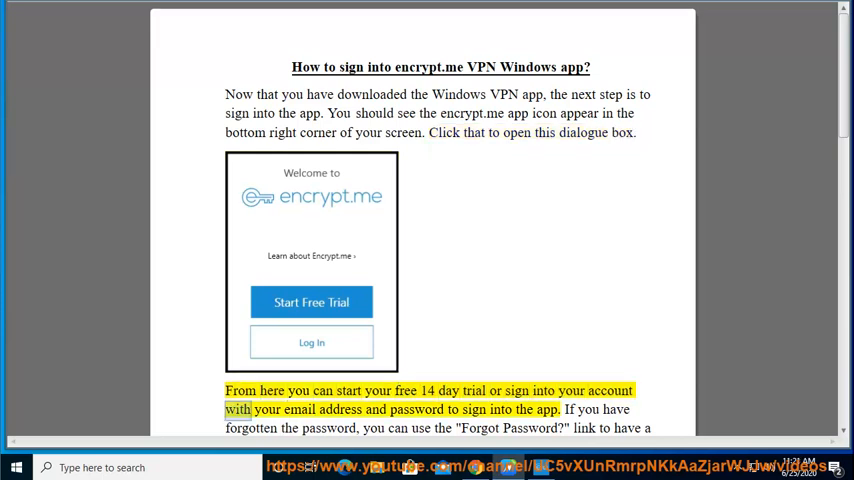
# Follow Read Aloud down the page to the sentence about the Forgot Password link.
pyautogui.doubleClick(500, 409)
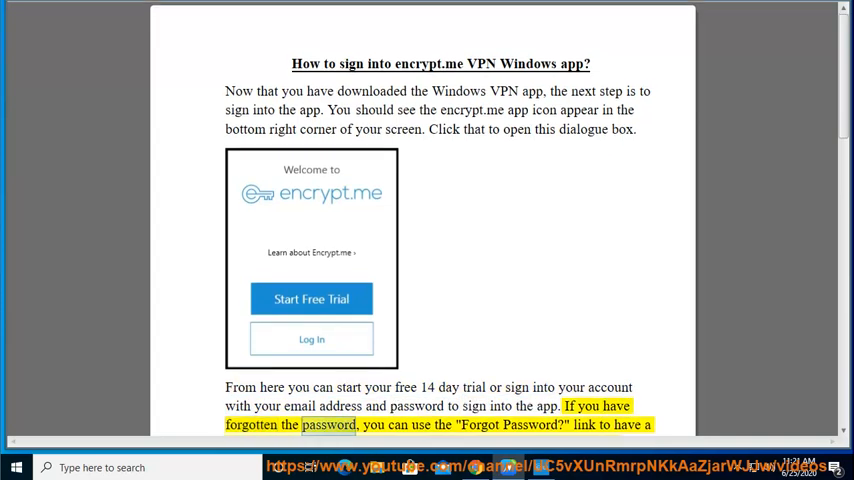
pyautogui.doubleClick(529, 424)
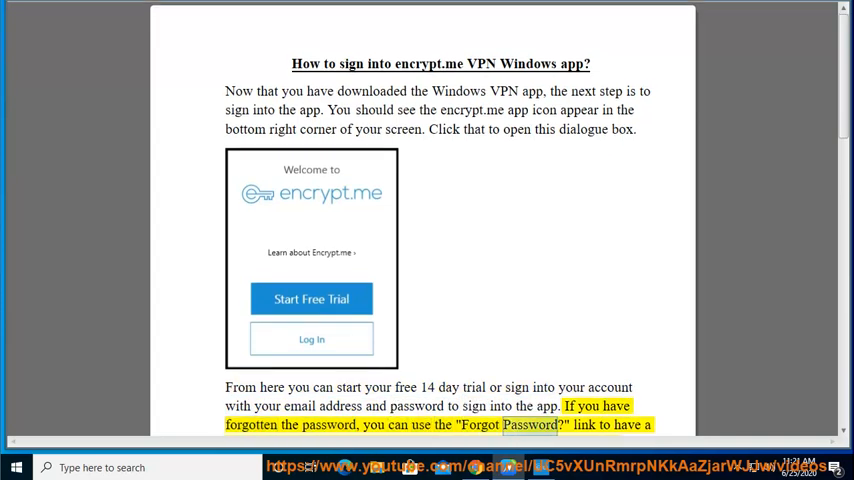
pyautogui.scroll(-3)
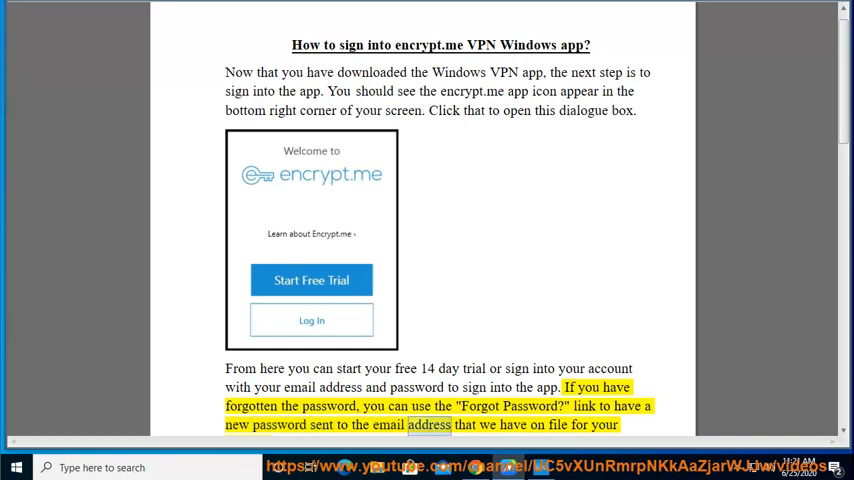
pyautogui.scroll(-3)
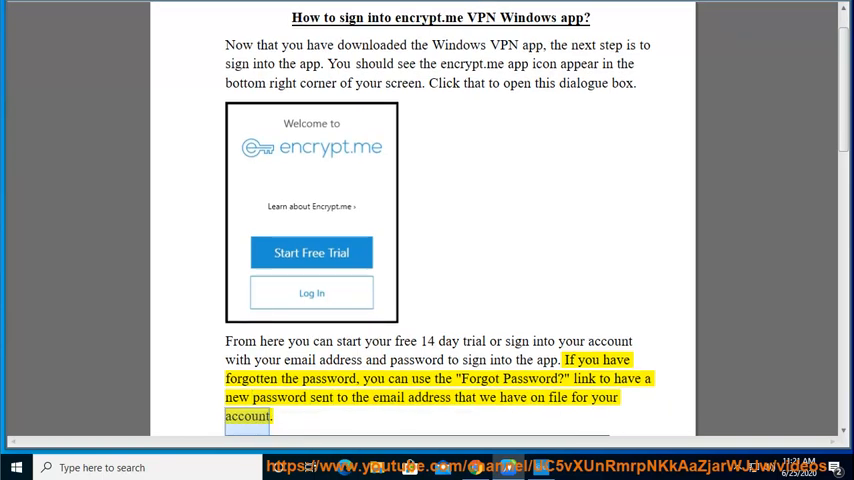